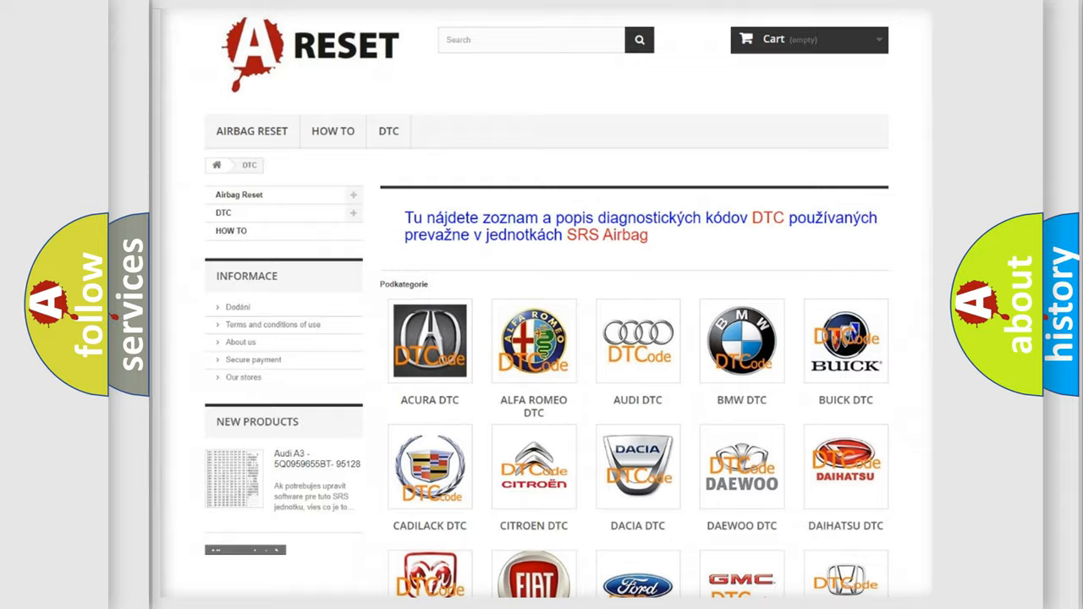
Choose Jeep from the DTC brand grid to list its trouble code subcategories
scroll(down, 3)
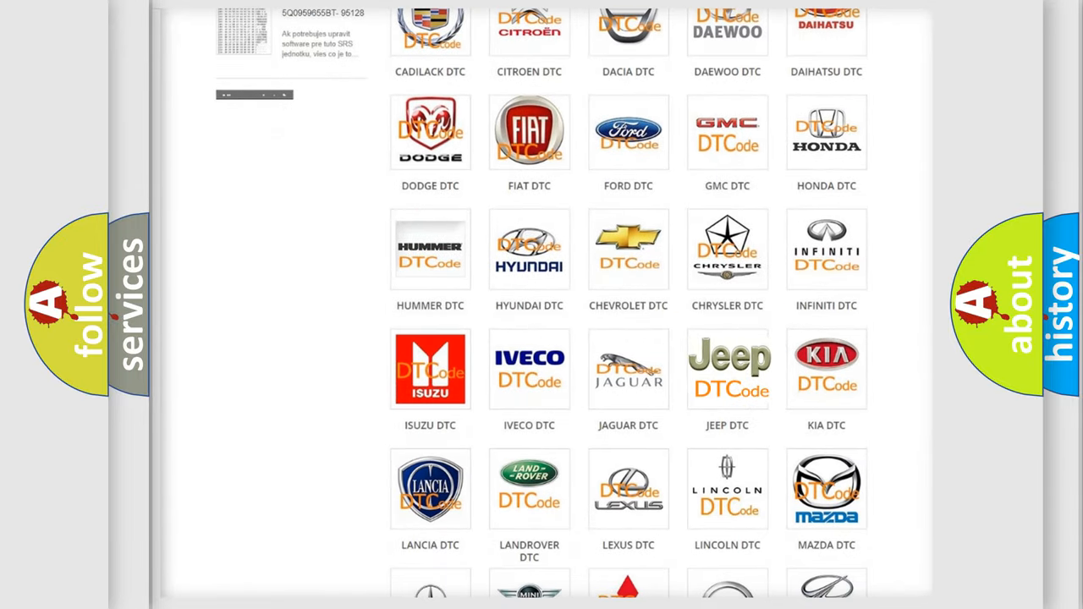
click(728, 368)
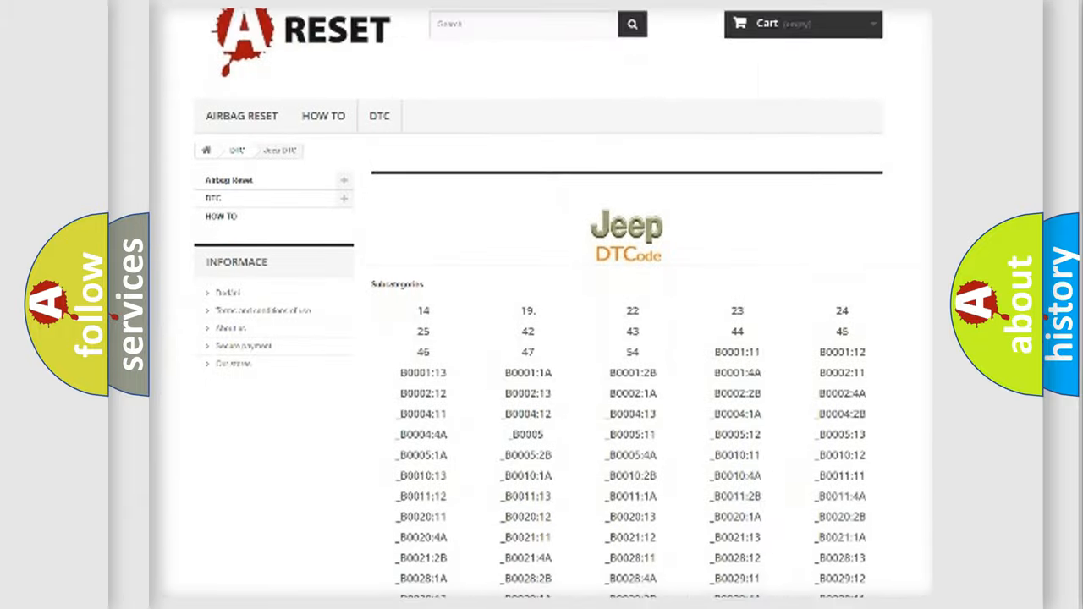
scroll(down, 3)
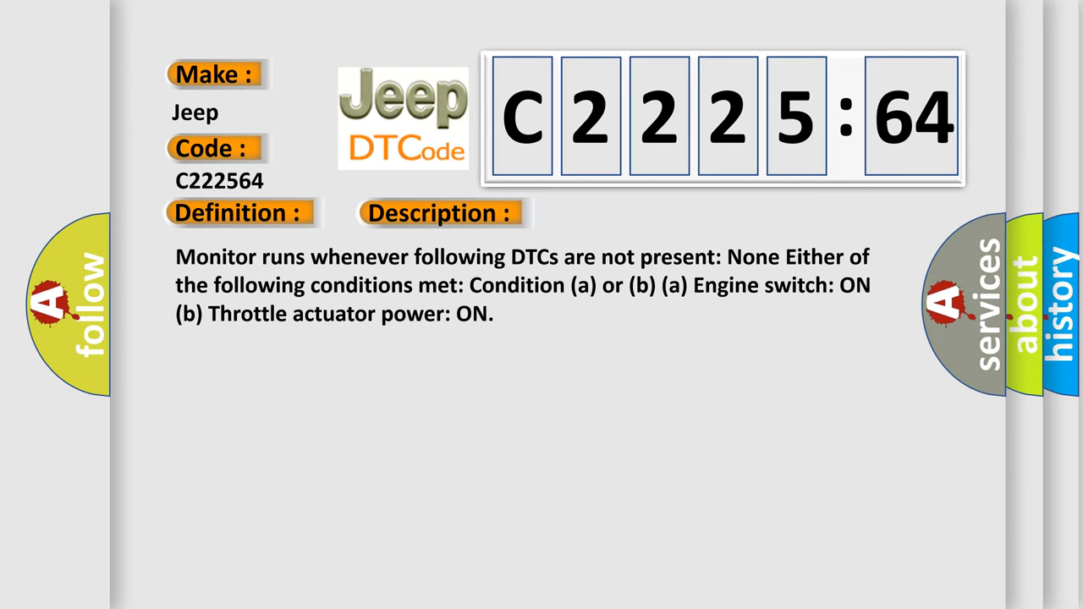
Reveal the C2225:64 card's cause: accelerator pedal position sensor signal plausibility failure
click(623, 214)
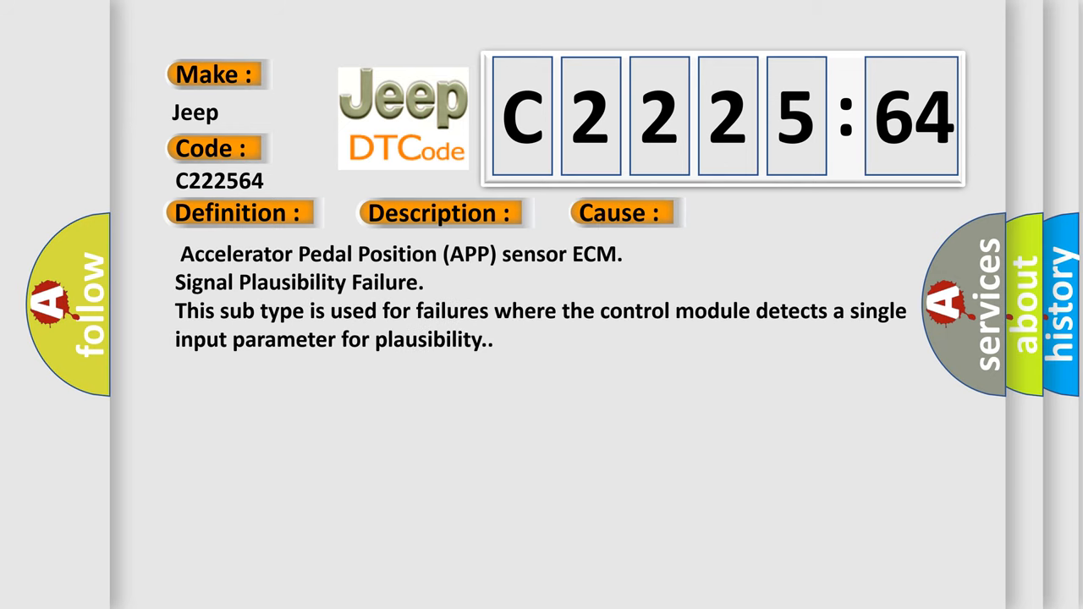